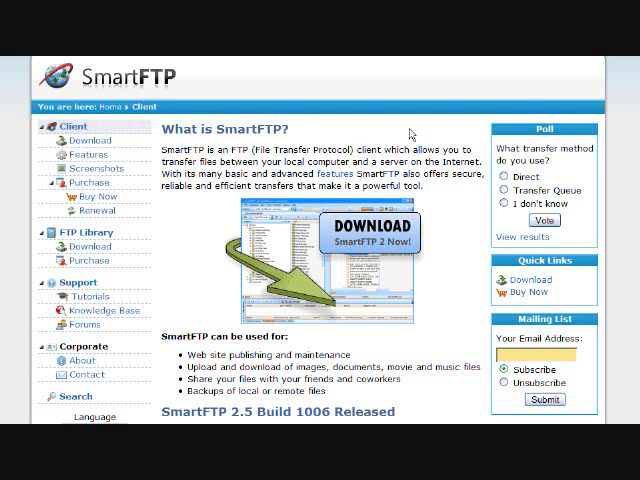
{"action": "mouse_move", "coordinate": [462, 232]}
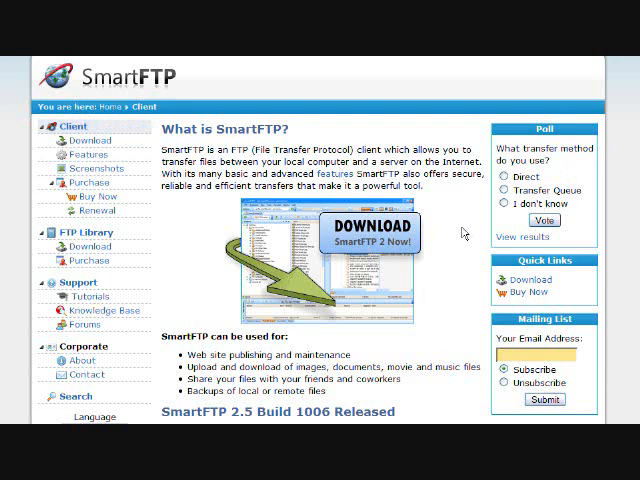
{"action": "mouse_move", "coordinate": [484, 268]}
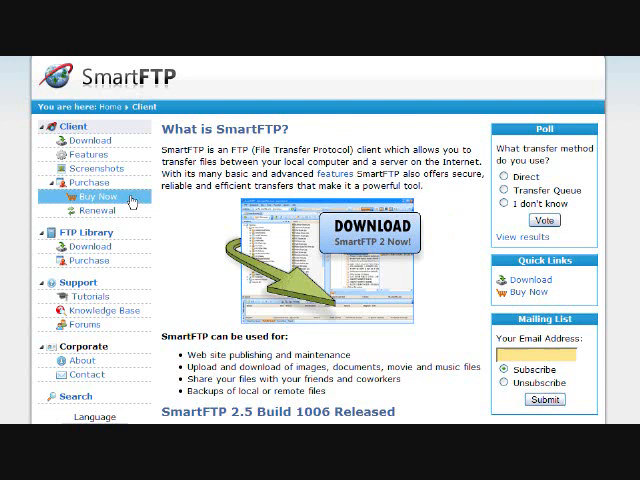
{"action": "mouse_move", "coordinate": [362, 252]}
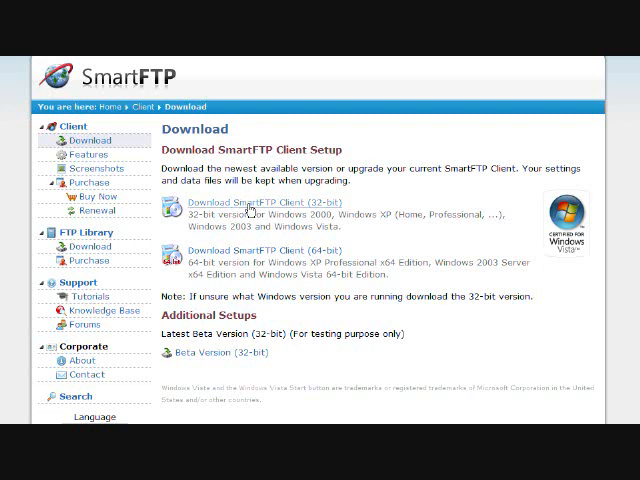
{"action": "mouse_move", "coordinate": [262, 204]}
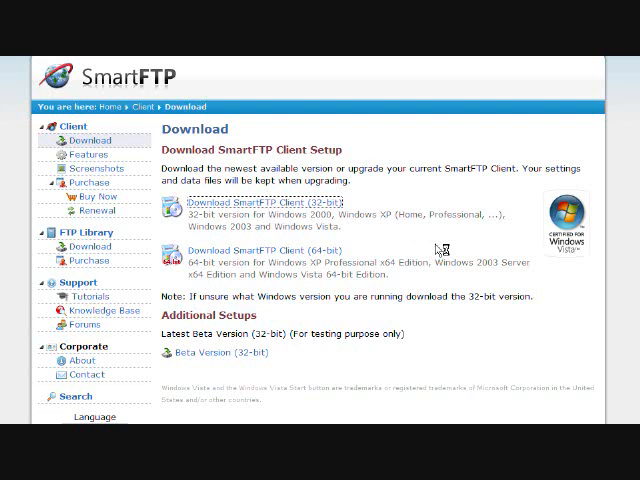
- Start downloading the SmartFTP Client 32-bit setup from the CNET download site
{"action": "left_click", "coordinate": [270, 200]}
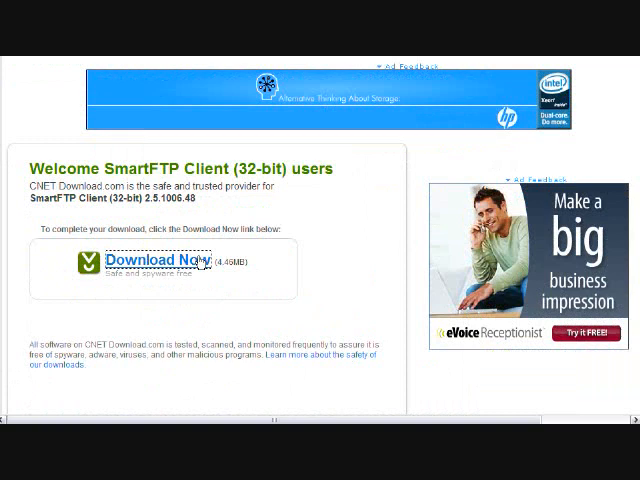
{"action": "left_click", "coordinate": [148, 262]}
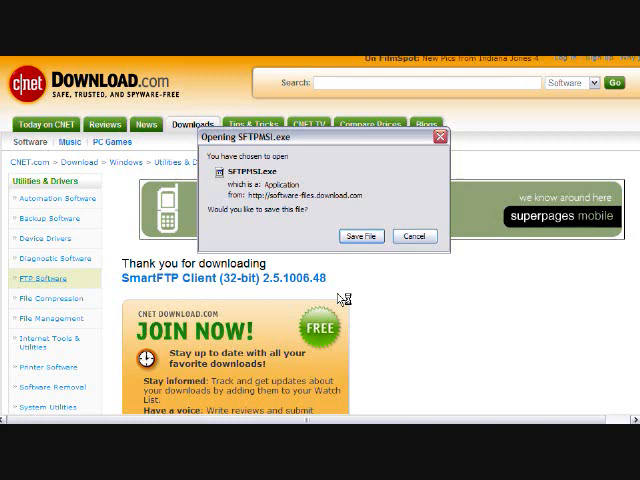
- Save the SmartFTP installer file and run it through the setup wizard
{"action": "left_click", "coordinate": [414, 236]}
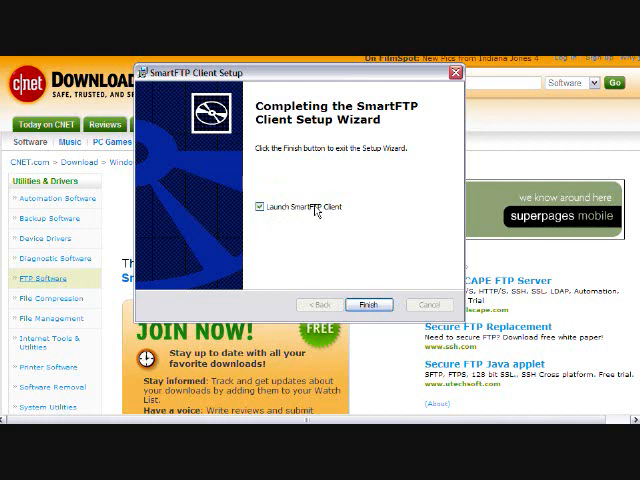
{"action": "mouse_move", "coordinate": [342, 216]}
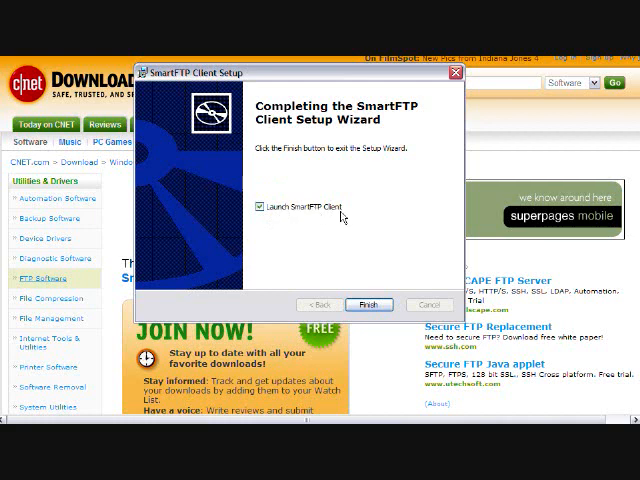
{"action": "mouse_move", "coordinate": [258, 228]}
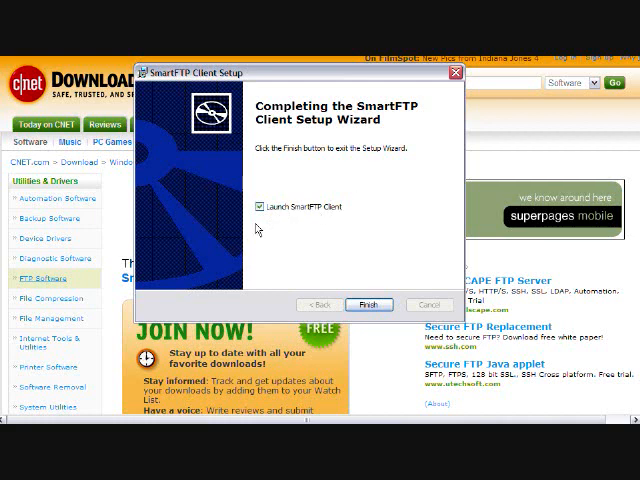
- Finish the setup, launch SmartFTP Client and dismiss the License Reminder
{"action": "left_click", "coordinate": [368, 304]}
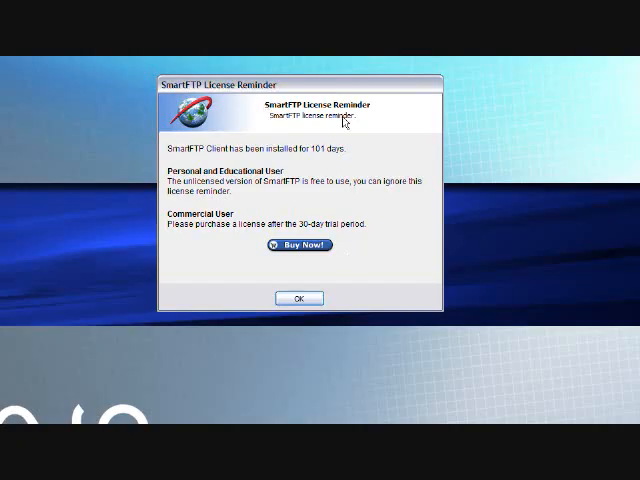
{"action": "mouse_move", "coordinate": [370, 122]}
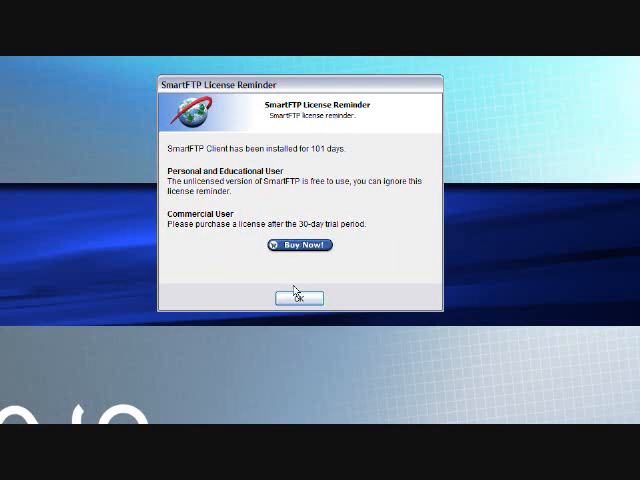
{"action": "left_click", "coordinate": [296, 296]}
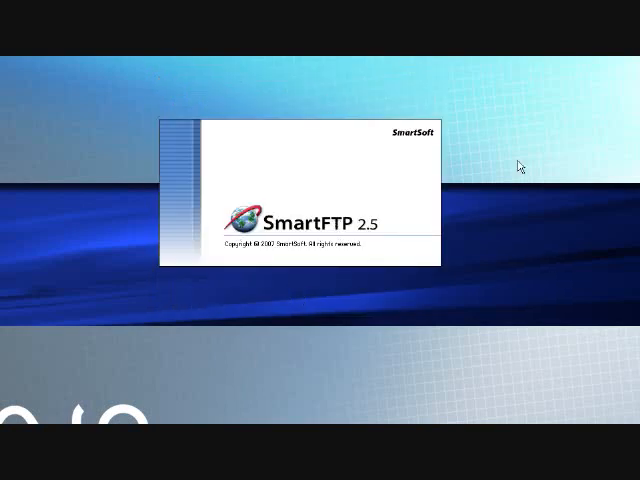
{"action": "mouse_move", "coordinate": [312, 124]}
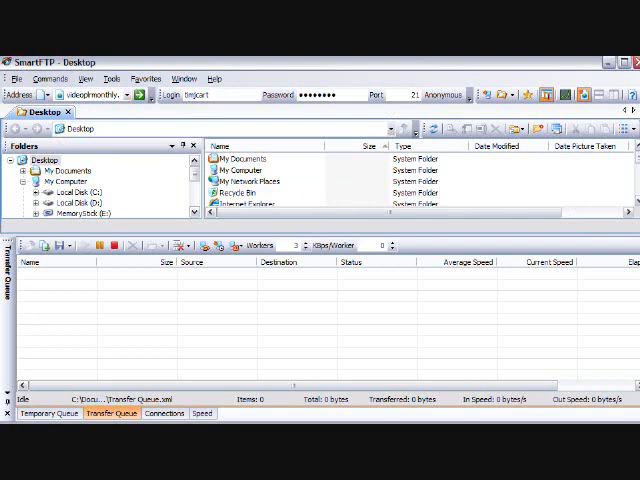
{"action": "mouse_move", "coordinate": [376, 188]}
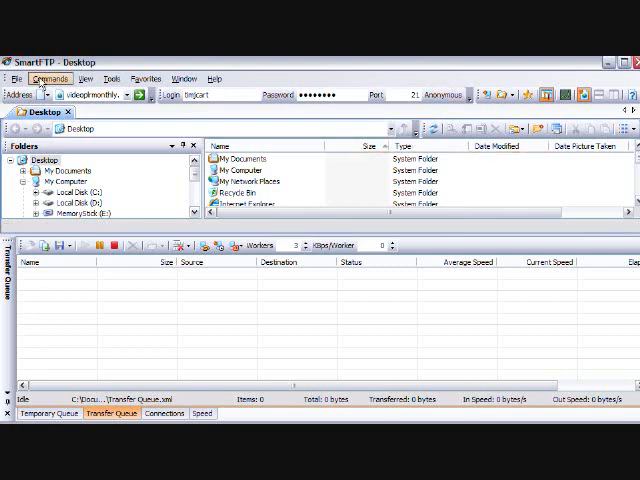
- Start a New Remote Browser with host yourbestonlineinfo.com entered
{"action": "left_click", "coordinate": [16, 78]}
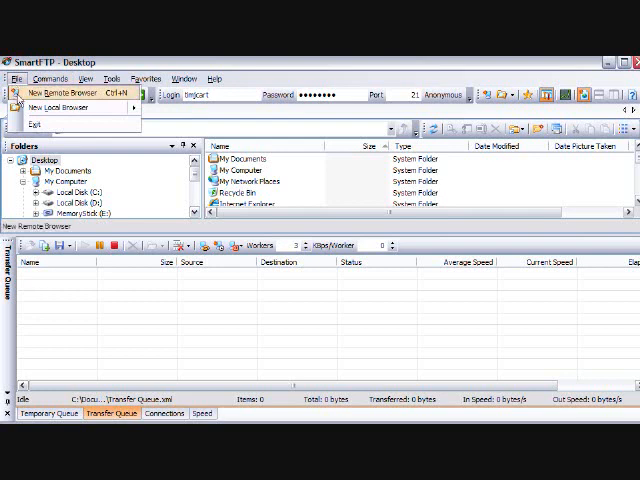
{"action": "left_click", "coordinate": [68, 92]}
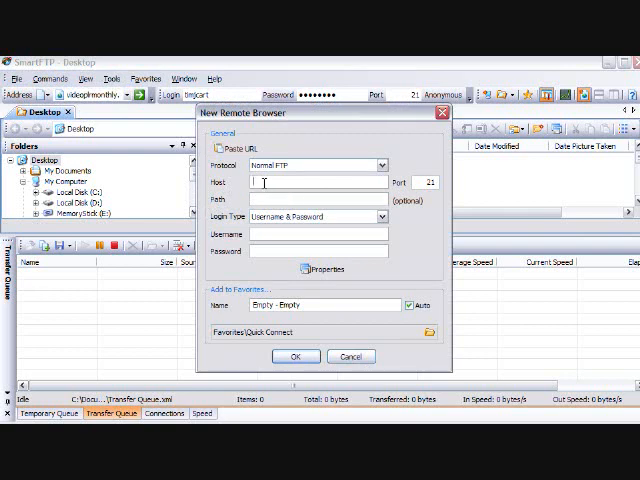
{"action": "type", "text": "y"}
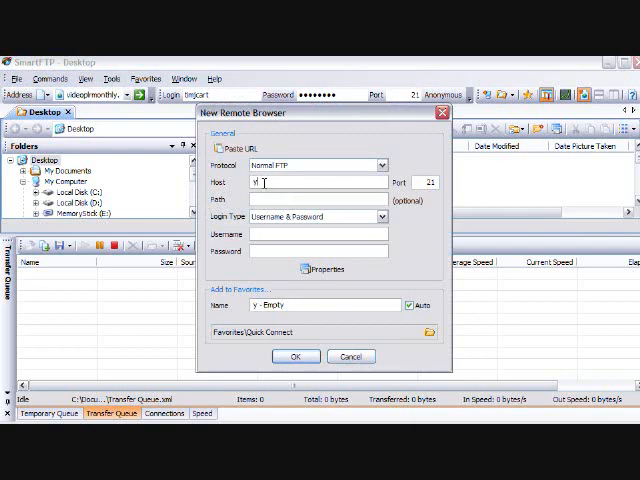
{"action": "type", "text": "ourbes"}
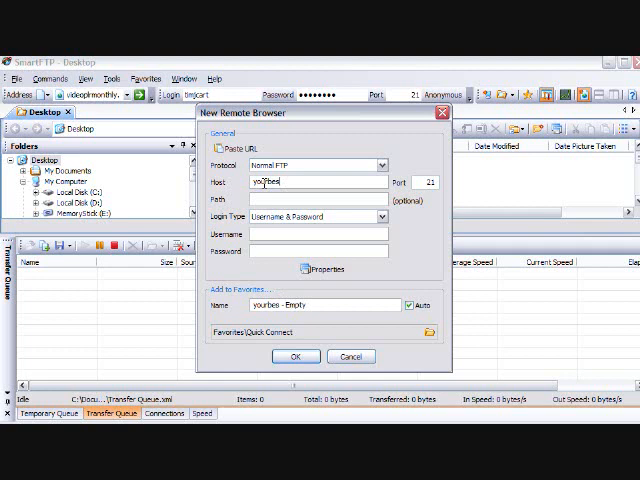
{"action": "type", "text": "bestonlineinfo.com"}
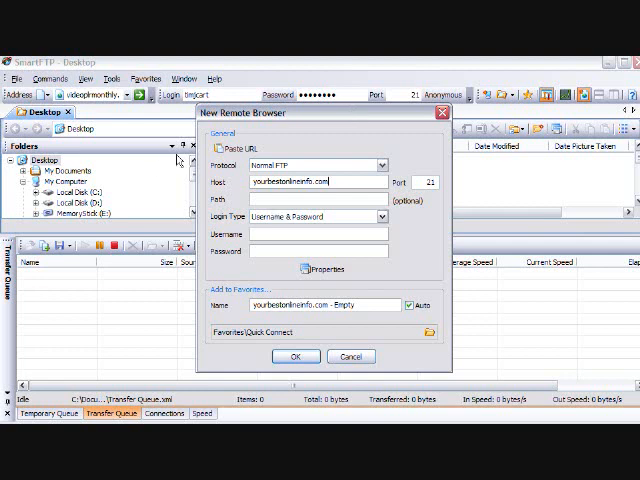
{"action": "left_click", "coordinate": [320, 200]}
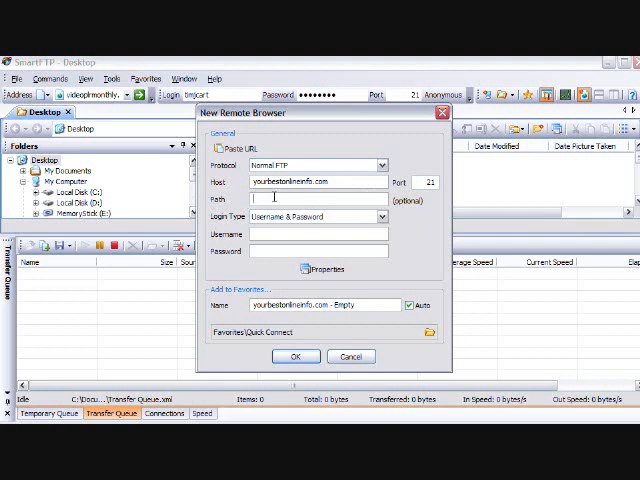
{"action": "mouse_move", "coordinate": [338, 226]}
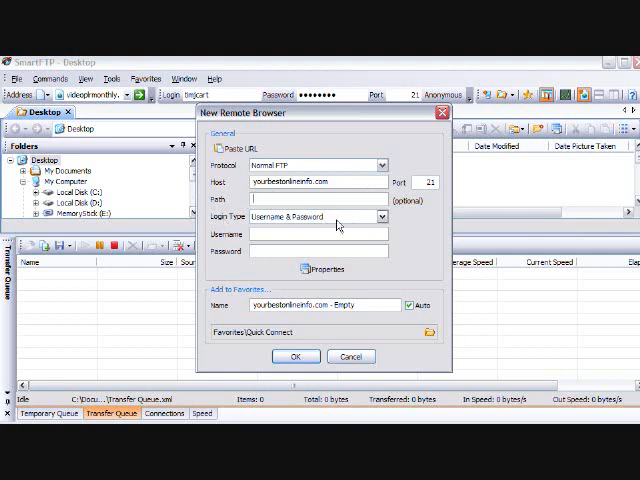
- Choose Username & Password login, fill the credentials and connect to the server
{"action": "left_click", "coordinate": [378, 216]}
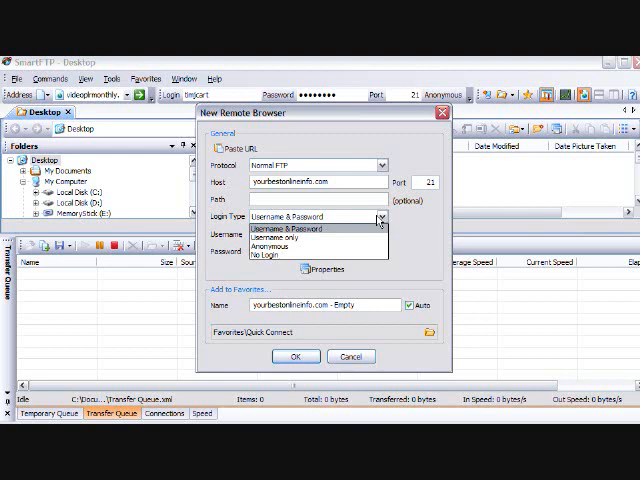
{"action": "left_click", "coordinate": [300, 216]}
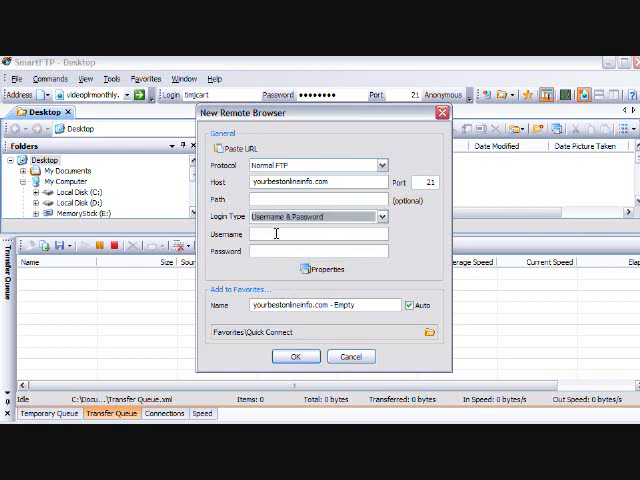
{"action": "mouse_move", "coordinate": [264, 264]}
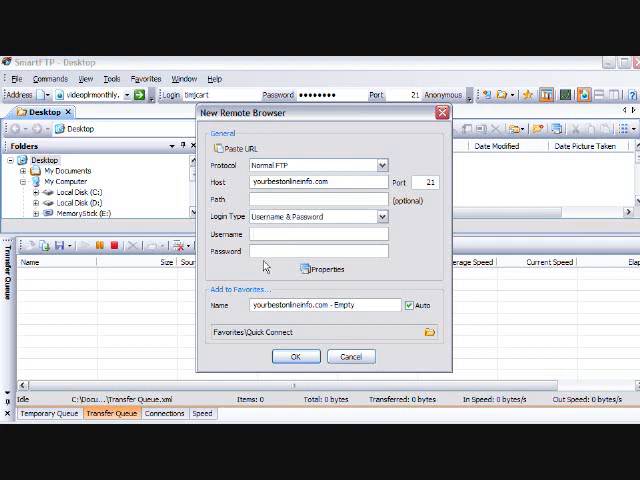
{"action": "left_click", "coordinate": [294, 356]}
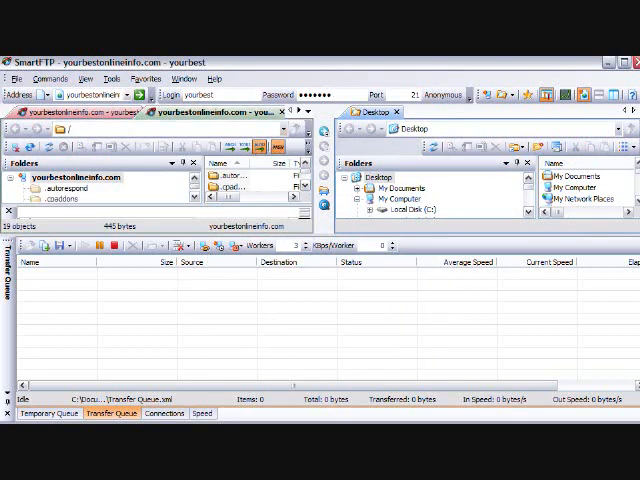
{"action": "mouse_move", "coordinate": [404, 148]}
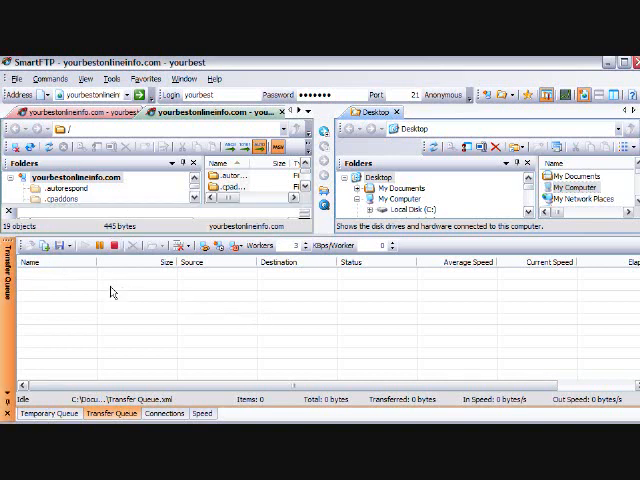
- Show the Temporary Queue while connected to yourbestonlineinfo.com
{"action": "left_click", "coordinate": [48, 412]}
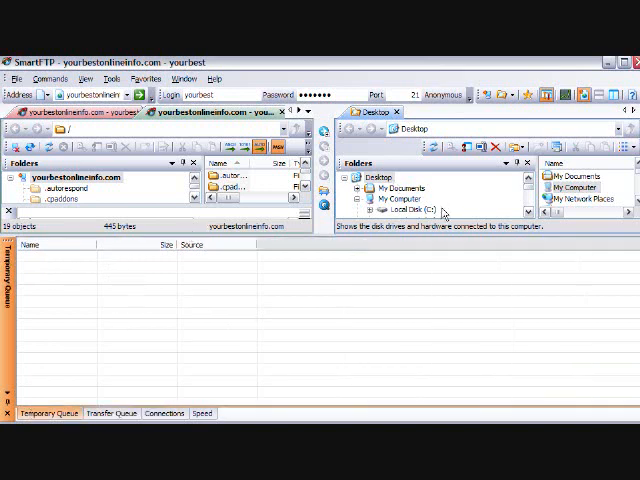
{"action": "mouse_move", "coordinate": [52, 316]}
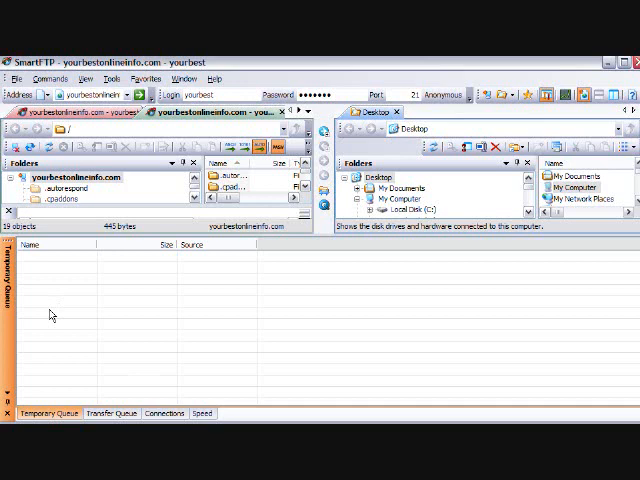
{"action": "mouse_move", "coordinate": [84, 404]}
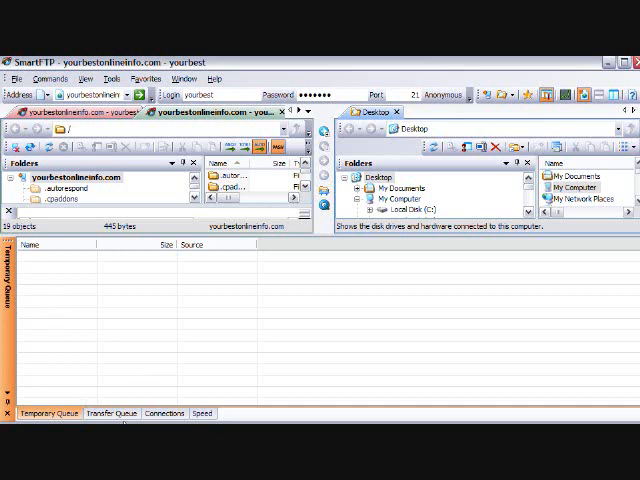
{"action": "mouse_move", "coordinate": [470, 208]}
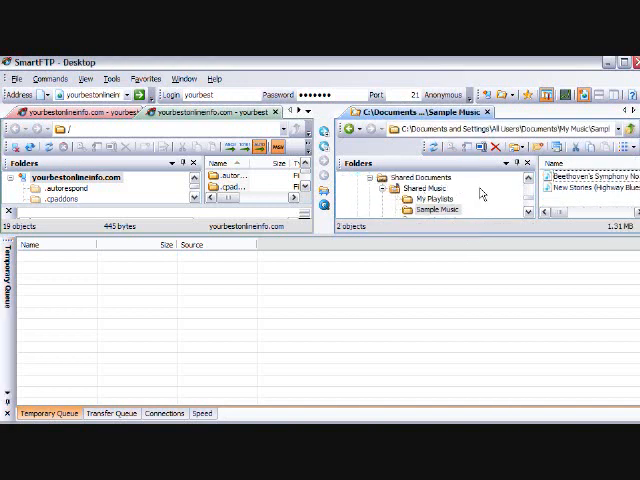
{"action": "mouse_move", "coordinate": [376, 198]}
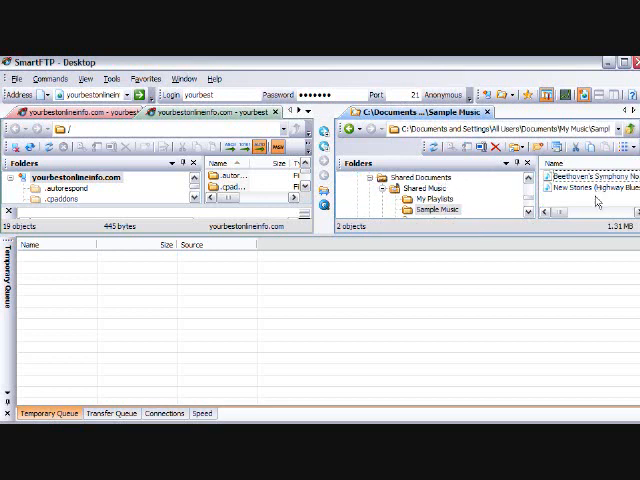
- Browse the local pane to Sample Music and pick the Beethoven symphony file
{"action": "left_click", "coordinate": [584, 188]}
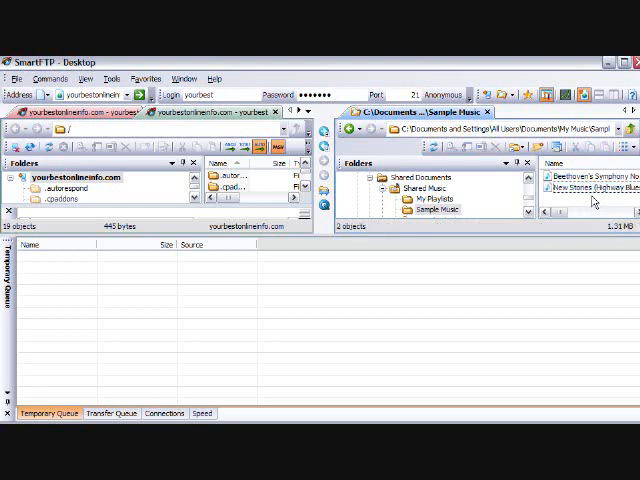
{"action": "left_click", "coordinate": [584, 188]}
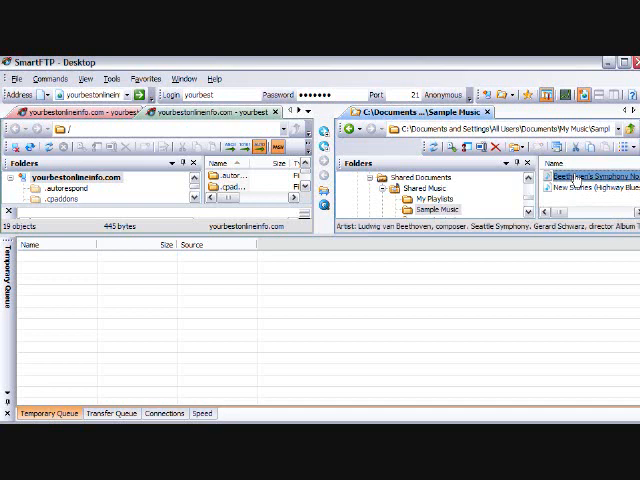
- Add the Beethoven symphony and New Stories track to the Temporary Queue
{"action": "left_click", "coordinate": [590, 188]}
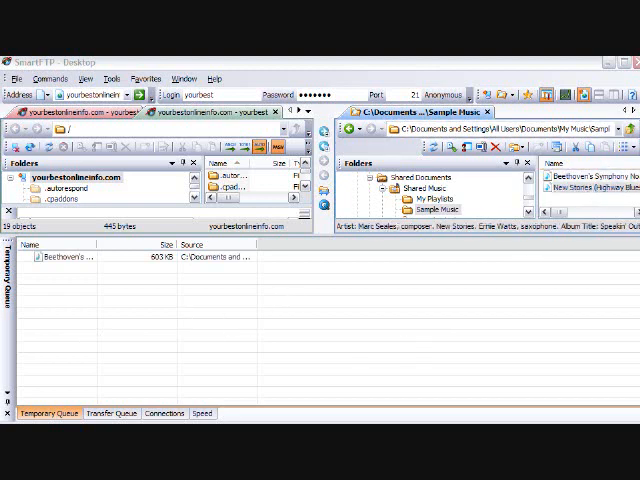
{"action": "left_click", "coordinate": [588, 188]}
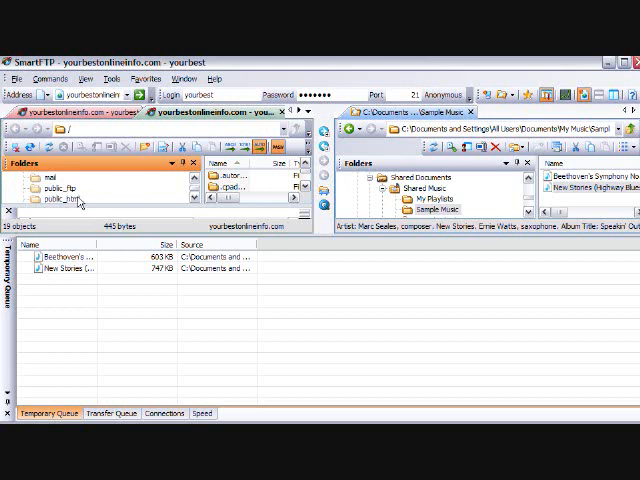
{"action": "mouse_move", "coordinate": [76, 200]}
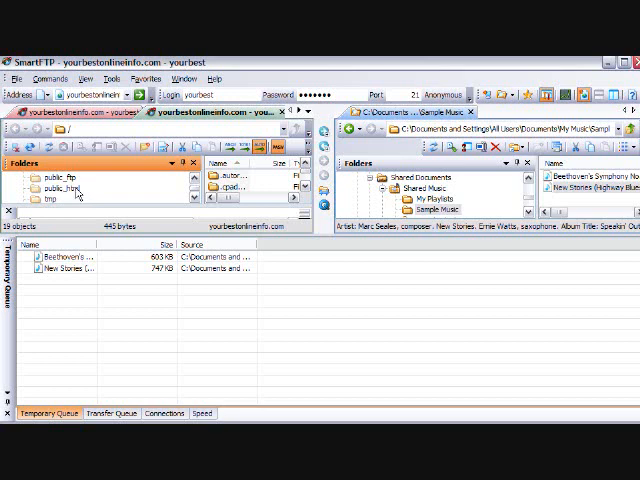
- Browse the remote pane into the public_html folder on yourbestonlineinfo.com
{"action": "left_click", "coordinate": [60, 188]}
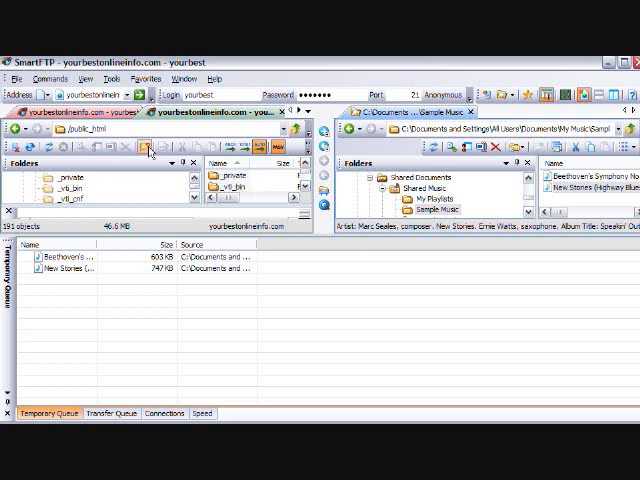
- Create a new folder in public_html named music, dismissing the duplicate-name error
{"action": "left_click", "coordinate": [144, 148]}
{"action": "type", "text": "music"}
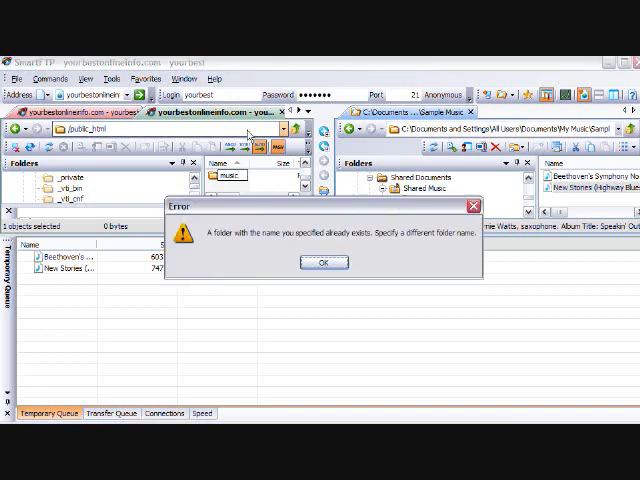
{"action": "mouse_move", "coordinate": [368, 256]}
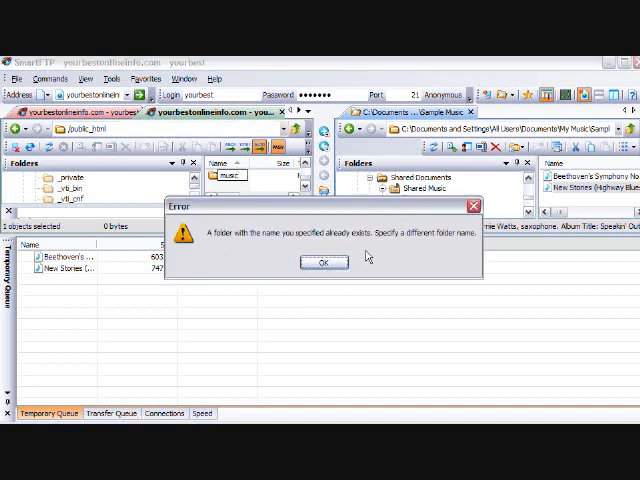
{"action": "left_click", "coordinate": [324, 262]}
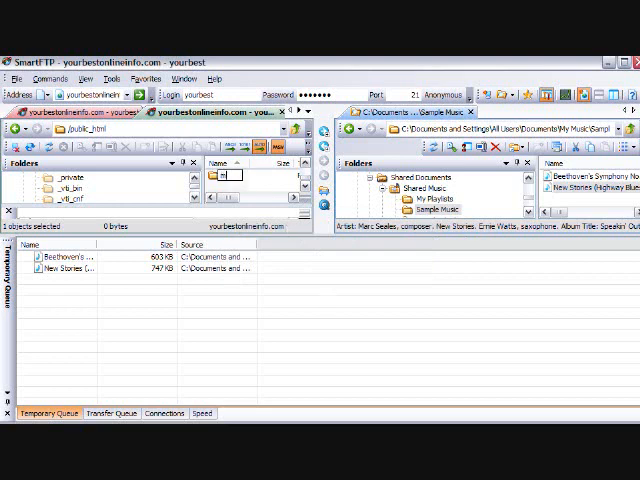
{"action": "type", "text": "music"}
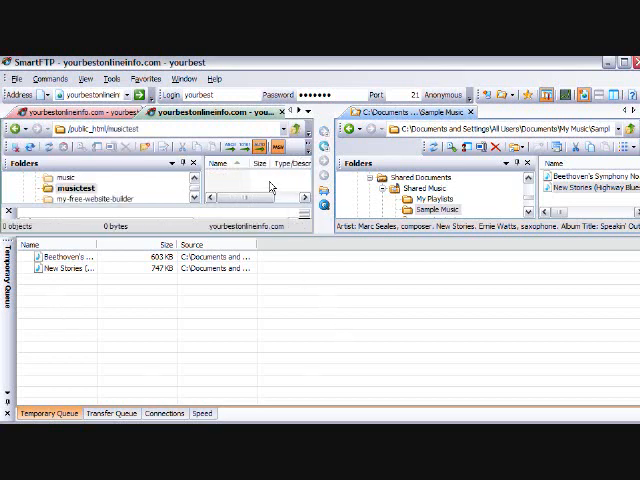
{"action": "mouse_move", "coordinate": [88, 278]}
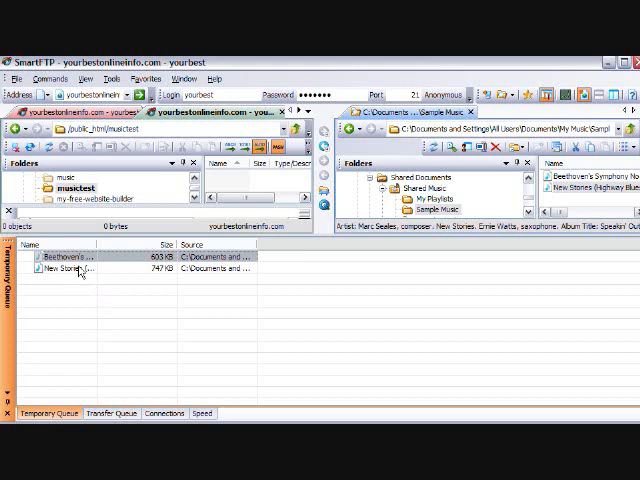
- Upload both queued music files into the server's musictest folder
{"action": "left_click", "coordinate": [70, 276]}
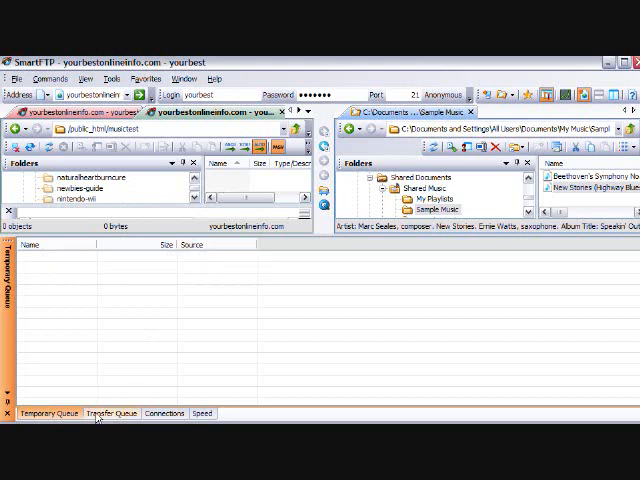
- Show the Transfer Queue to watch the uploads' status and transfer speed
{"action": "left_click", "coordinate": [112, 412]}
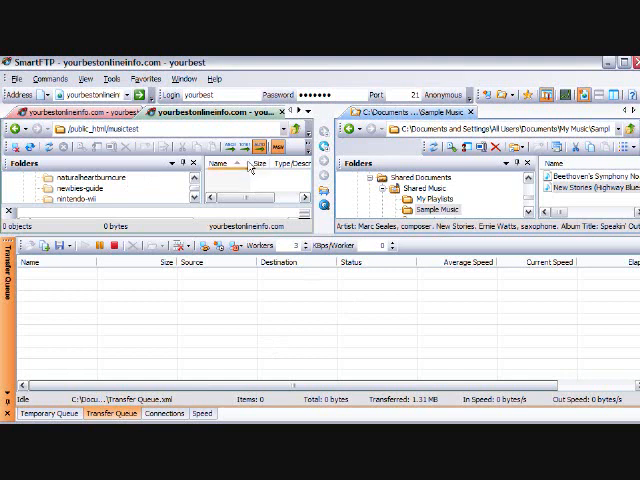
{"action": "mouse_move", "coordinate": [172, 184]}
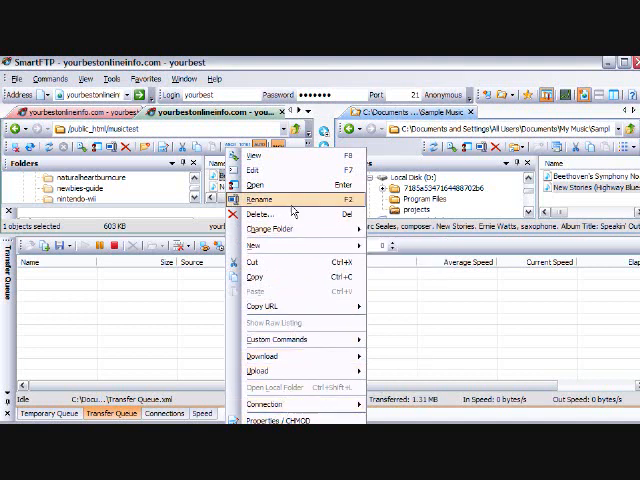
- Refresh the musictest server listing so both uploaded files appear, and select one
{"action": "left_click", "coordinate": [256, 200]}
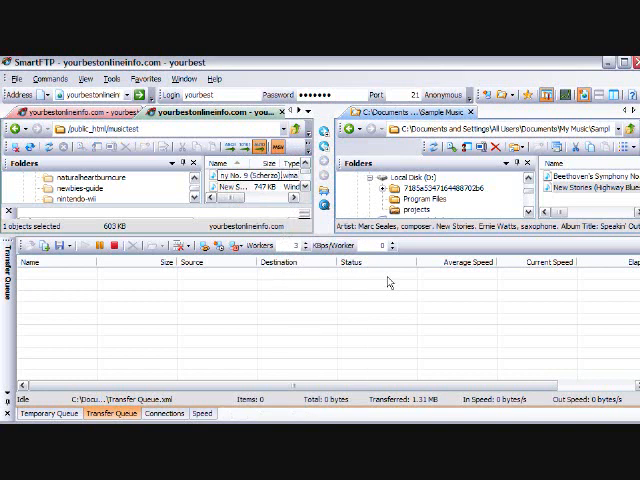
{"action": "left_click", "coordinate": [230, 174]}
{"action": "type", "text": "b"}
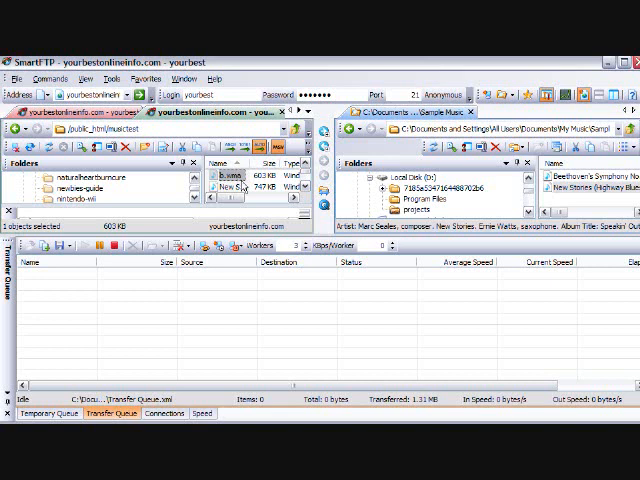
{"action": "mouse_move", "coordinate": [618, 294]}
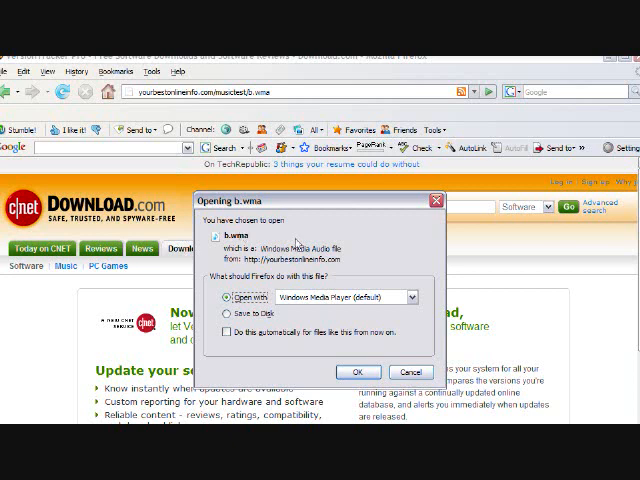
{"action": "mouse_move", "coordinate": [284, 308]}
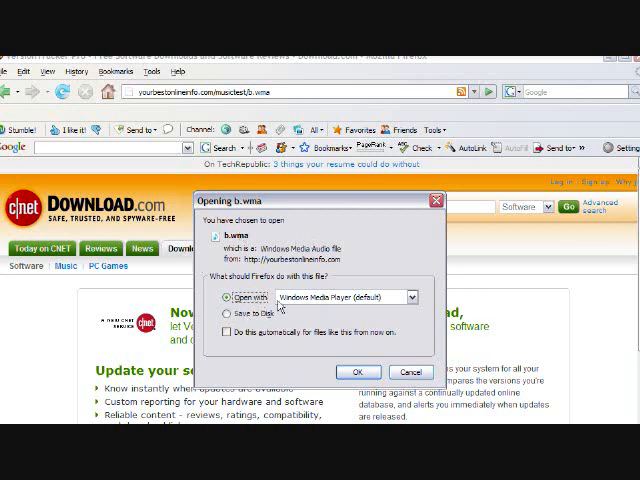
{"action": "mouse_move", "coordinate": [268, 238]}
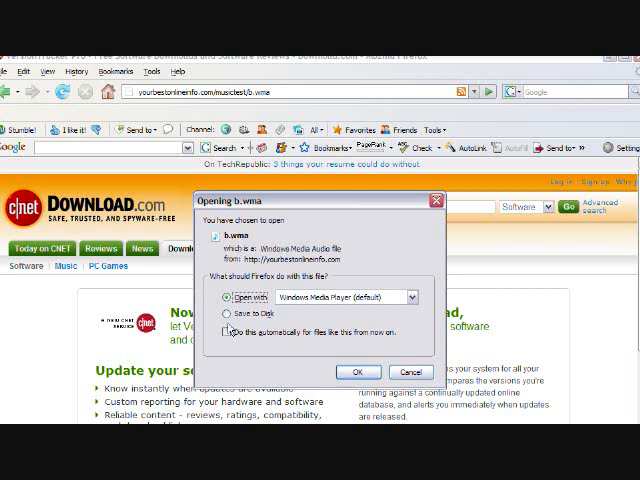
{"action": "mouse_move", "coordinate": [330, 314]}
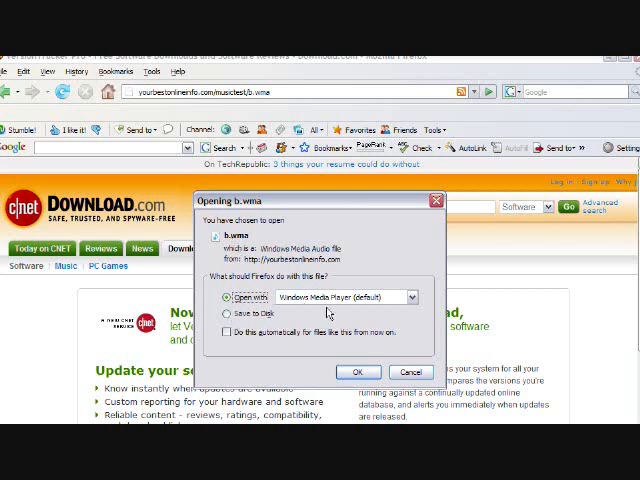
{"action": "mouse_move", "coordinate": [378, 312]}
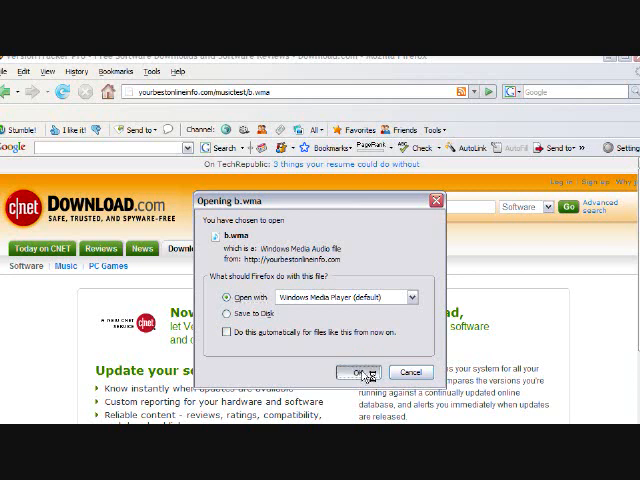
- Confirm opening the tunes Windows Media Audio file with Windows Media Player
{"action": "left_click", "coordinate": [362, 372]}
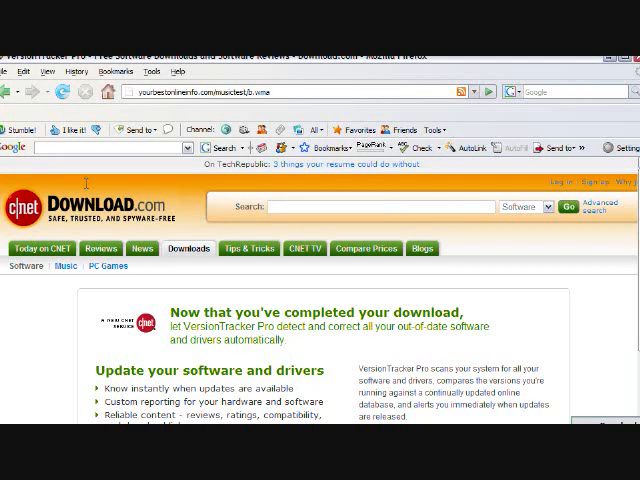
{"action": "mouse_move", "coordinate": [588, 256]}
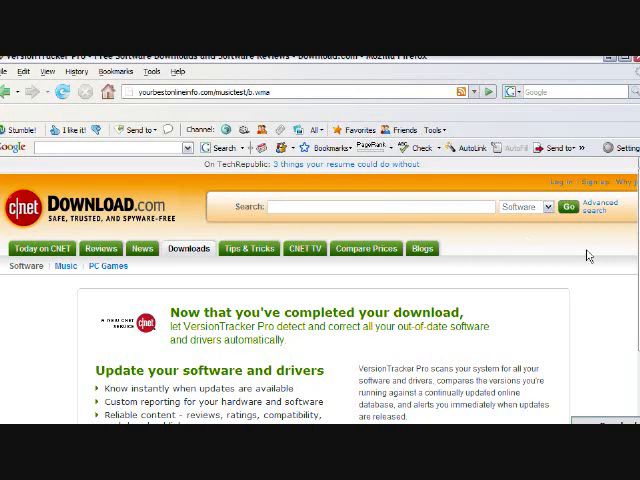
{"action": "mouse_move", "coordinate": [156, 324]}
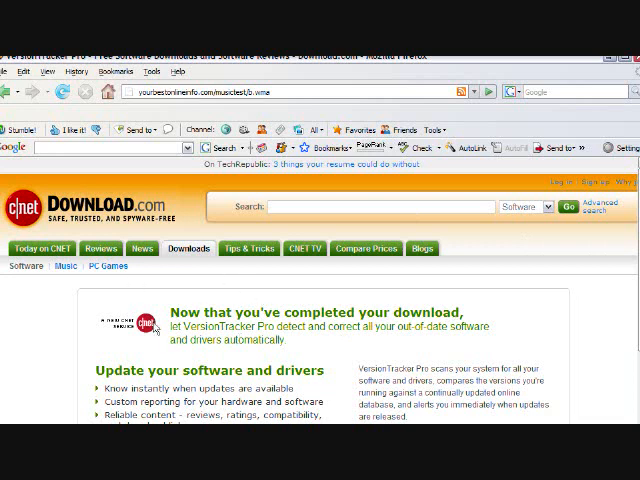
{"action": "mouse_move", "coordinate": [406, 346]}
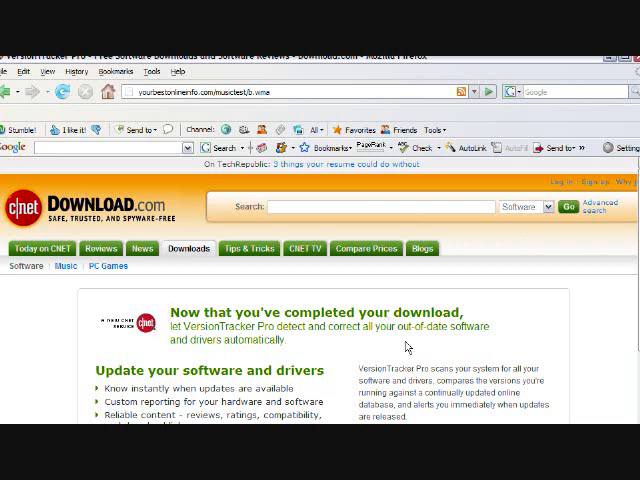